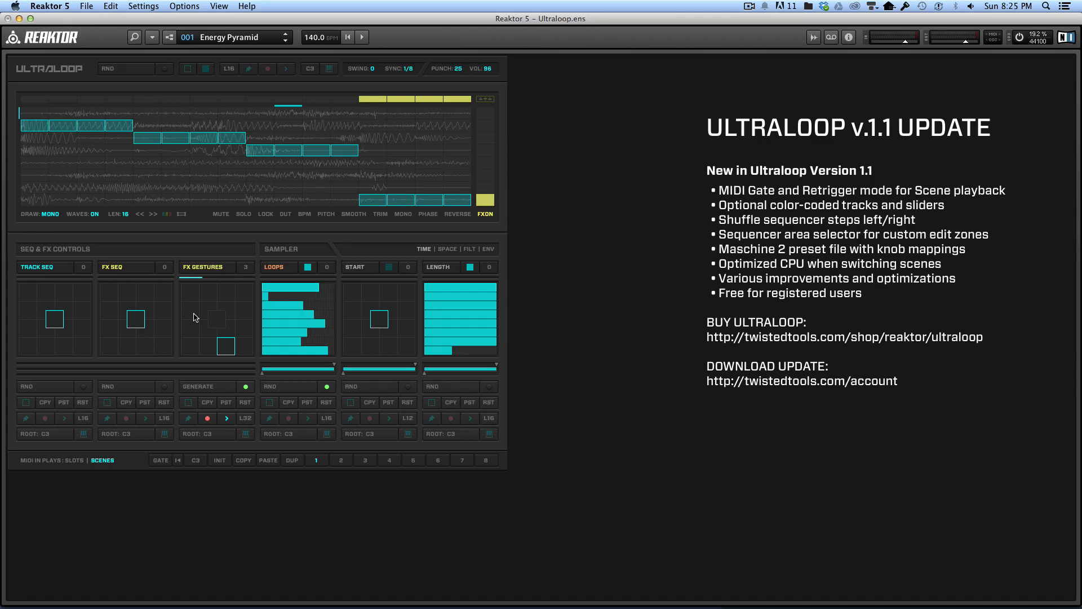
pyautogui.moveTo(584, 151)
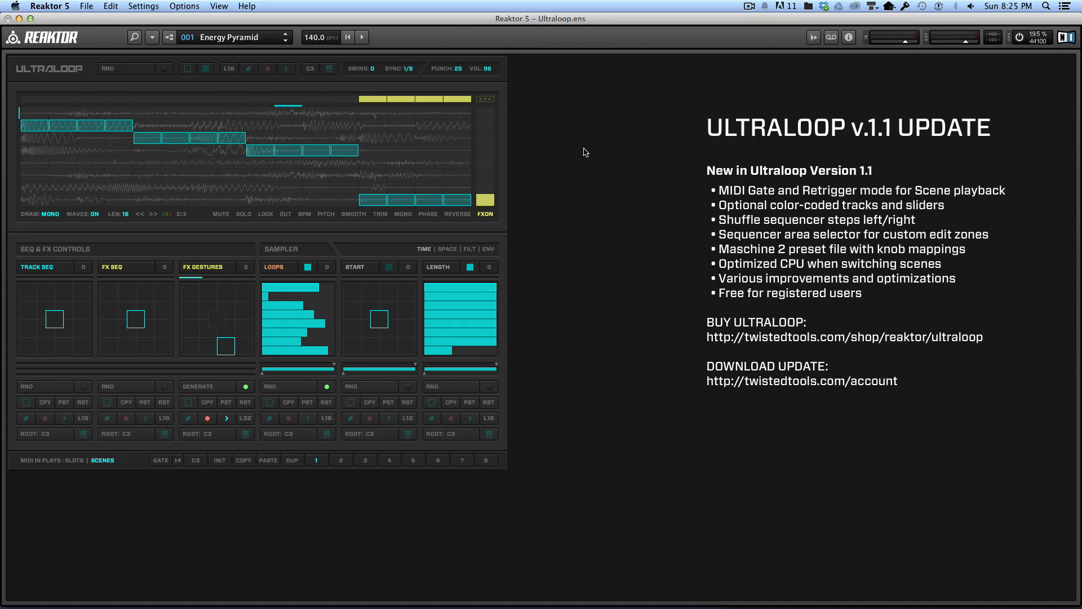
pyautogui.moveTo(632, 170)
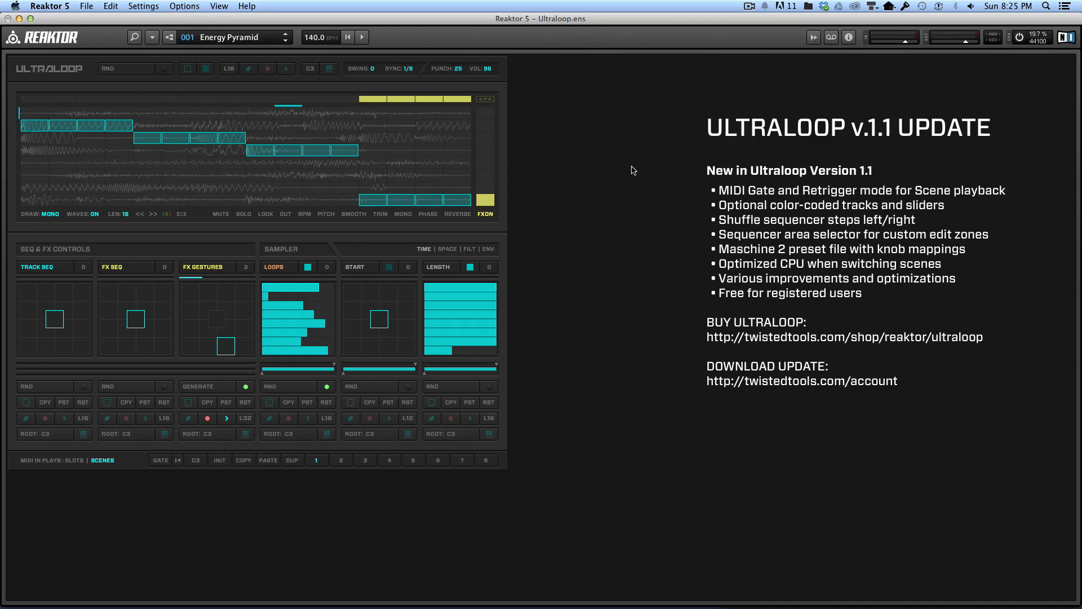
pyautogui.moveTo(636, 196)
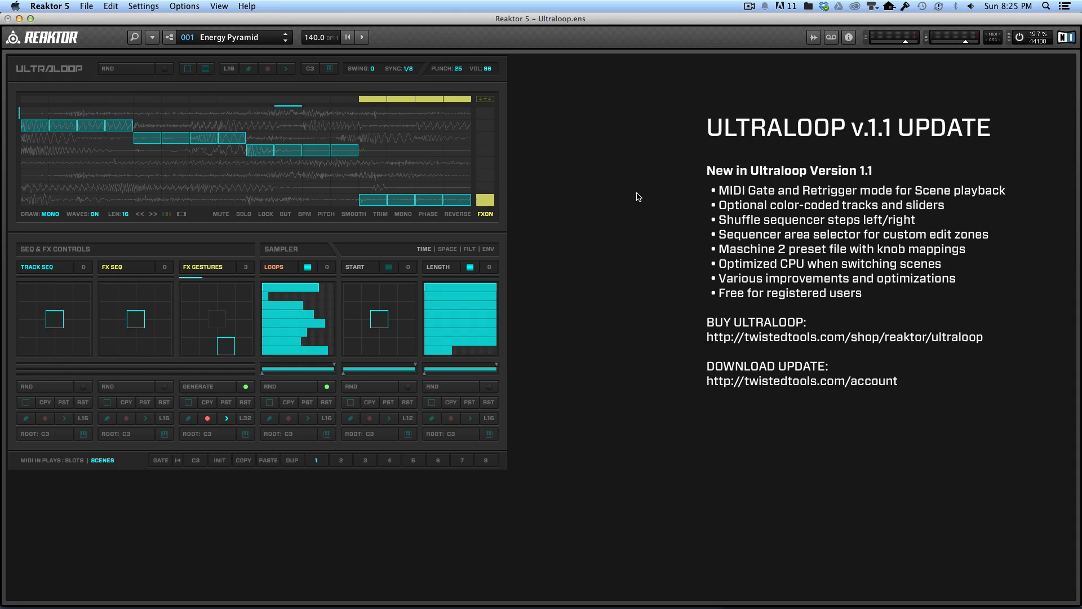
pyautogui.moveTo(540, 125)
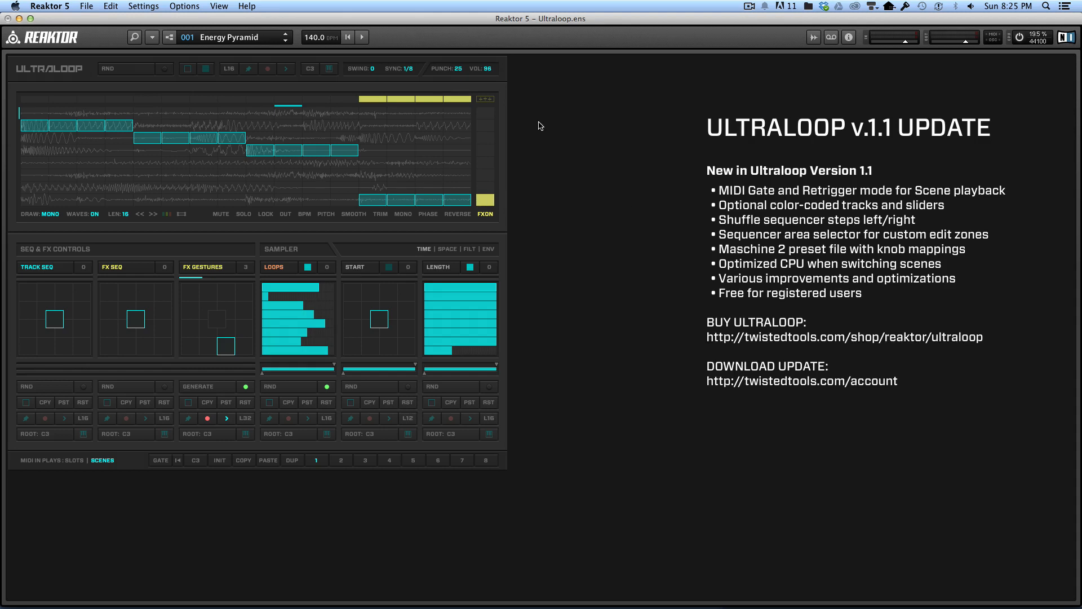
pyautogui.moveTo(570, 226)
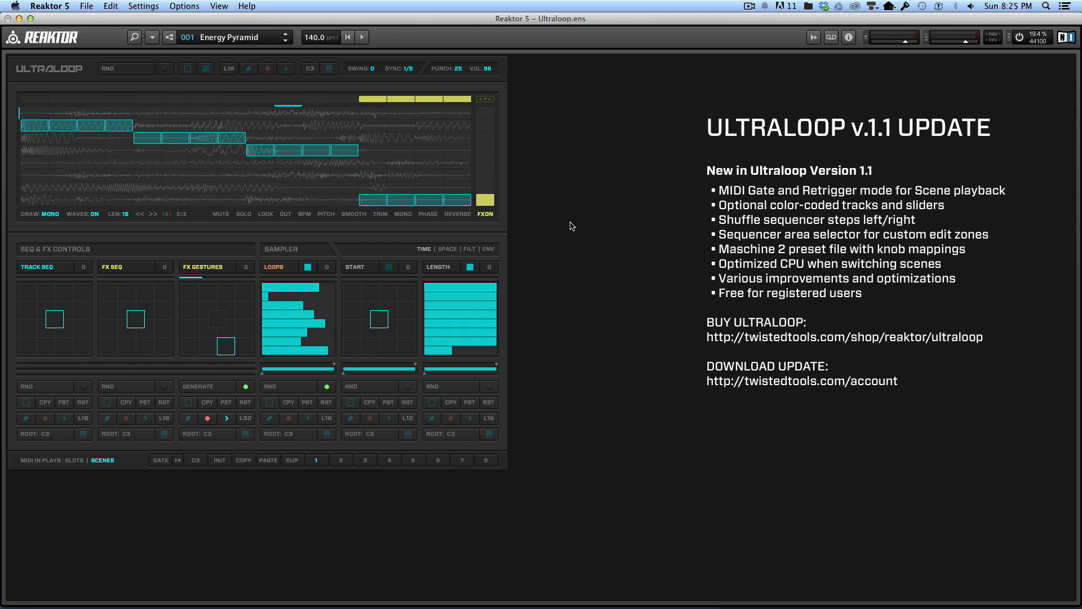
pyautogui.moveTo(566, 227)
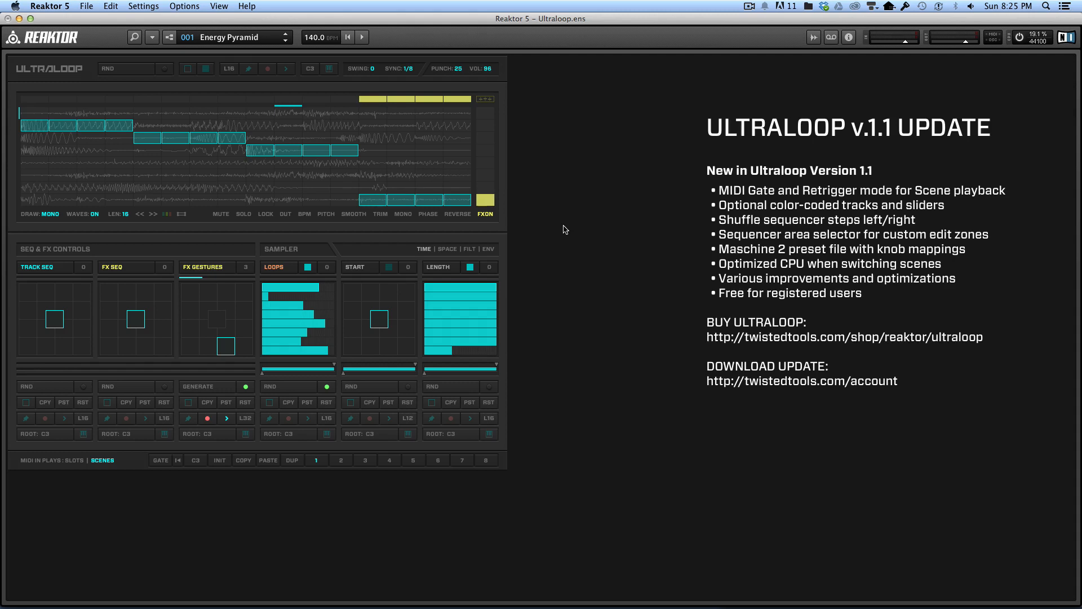
pyautogui.moveTo(266, 180)
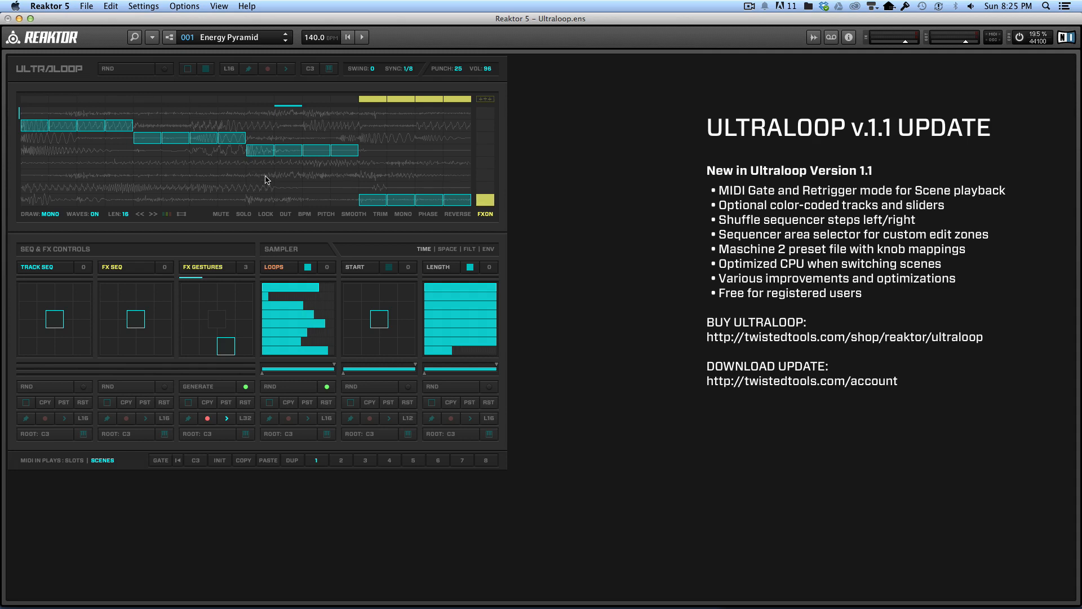
pyautogui.moveTo(232, 222)
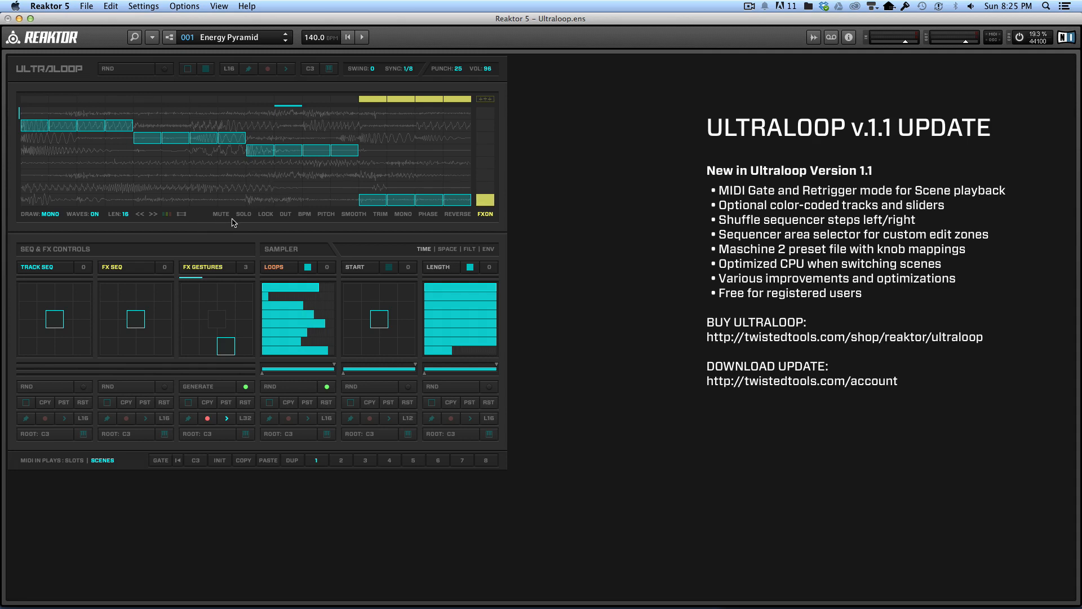
pyautogui.moveTo(153, 226)
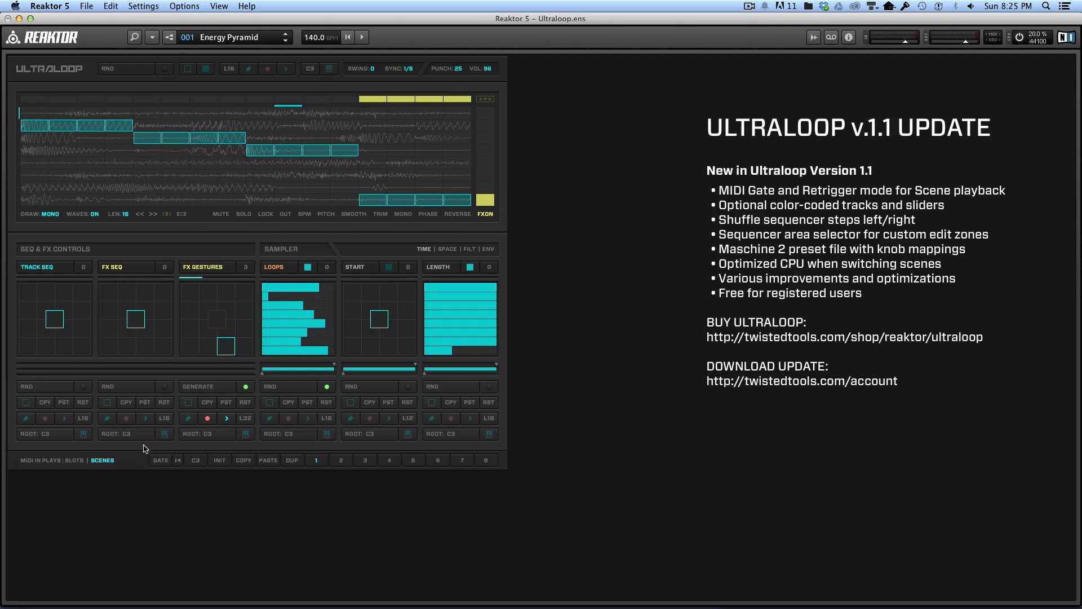
pyautogui.moveTo(148, 477)
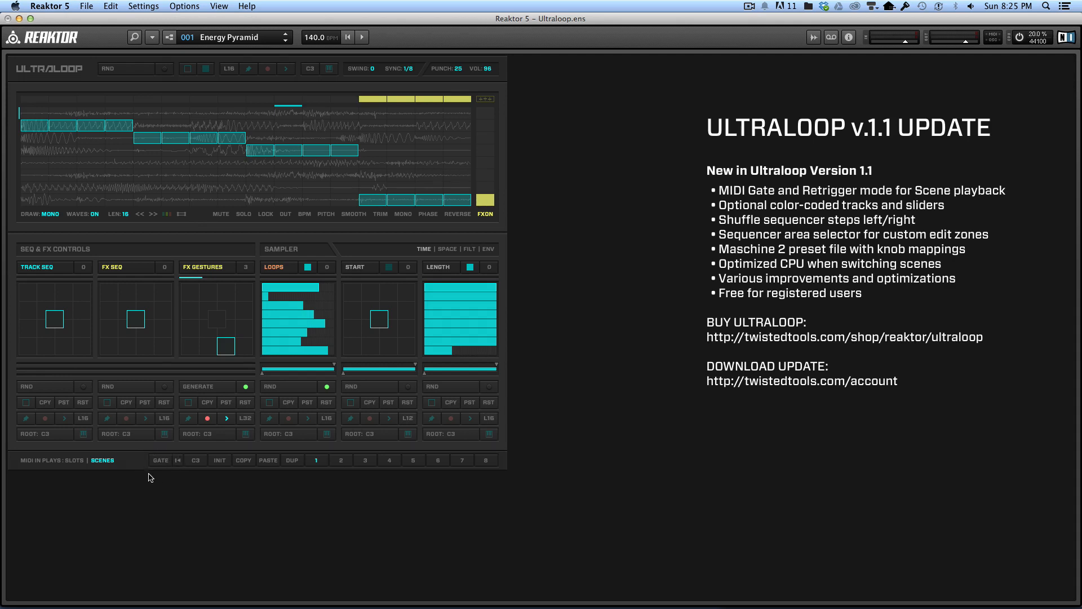
pyautogui.moveTo(155, 453)
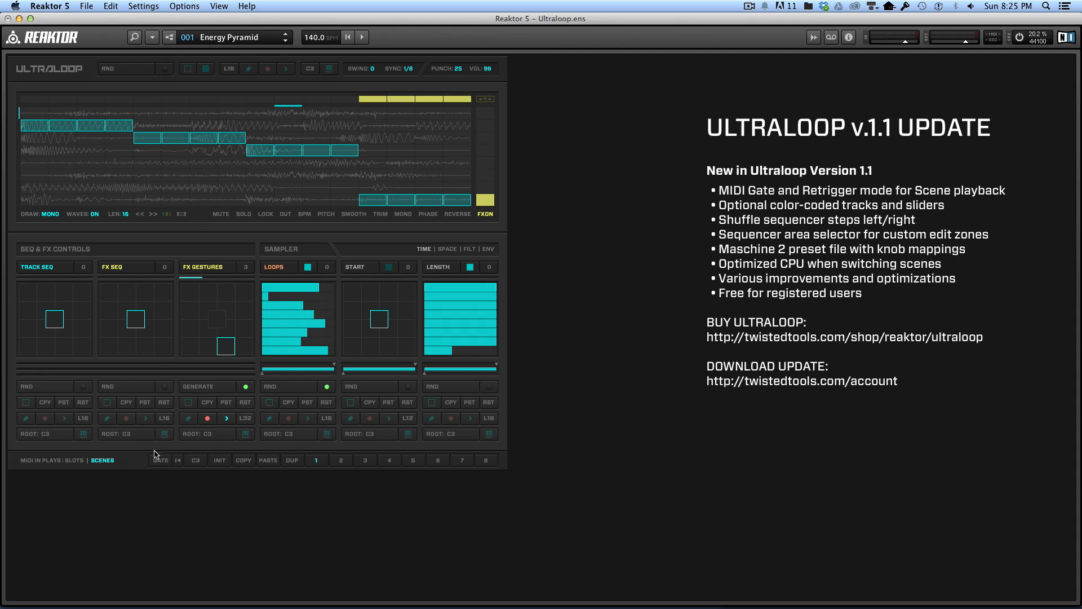
pyautogui.moveTo(226, 418)
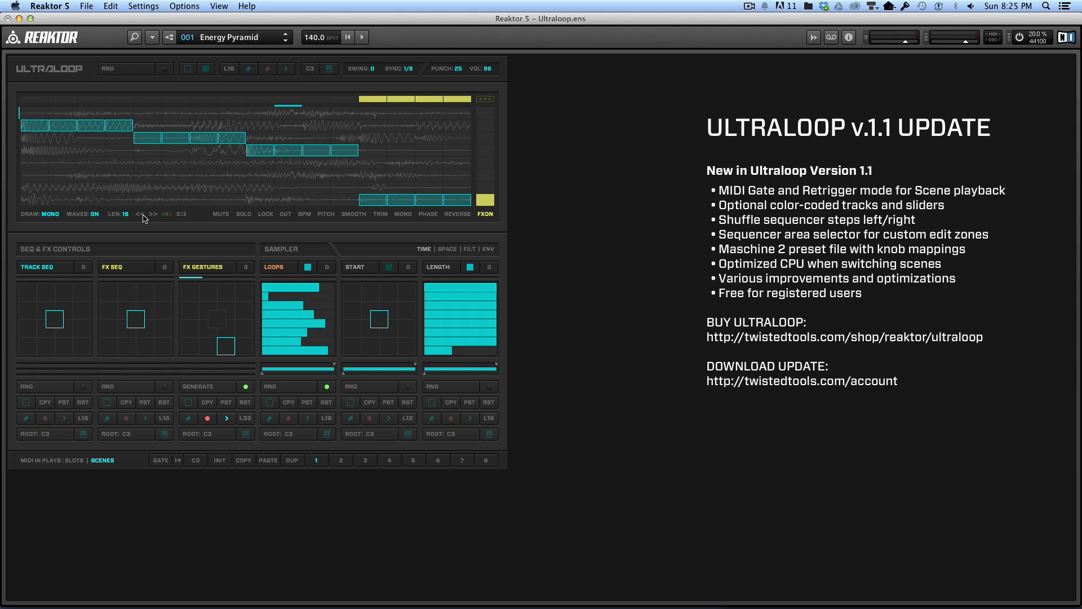
# - Shift the track sequence left and right several times with the << and >> shuffle buttons
pyautogui.click(153, 213)
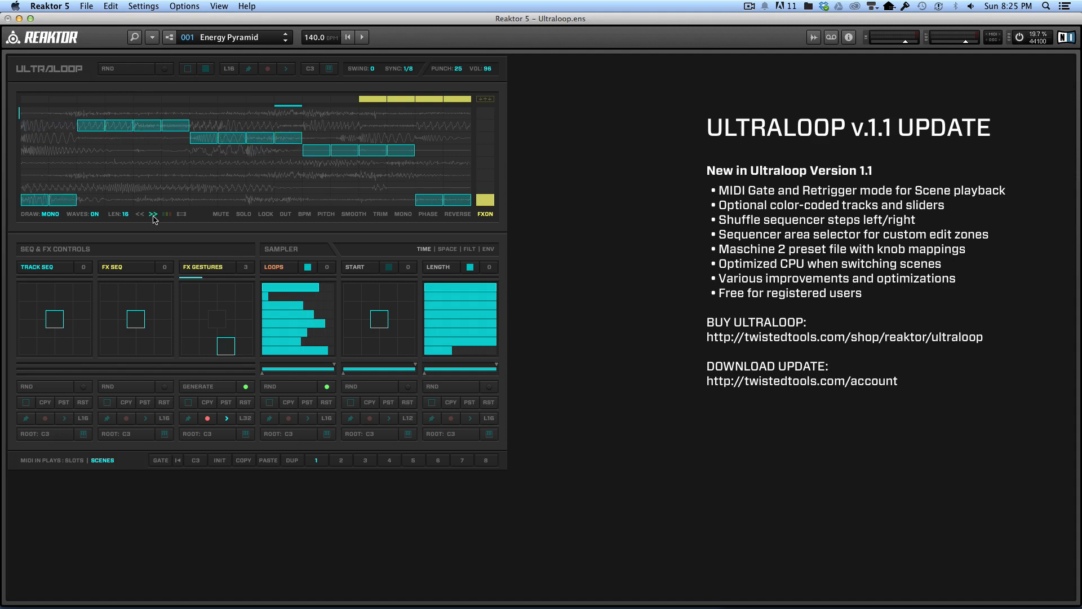
pyautogui.click(153, 213)
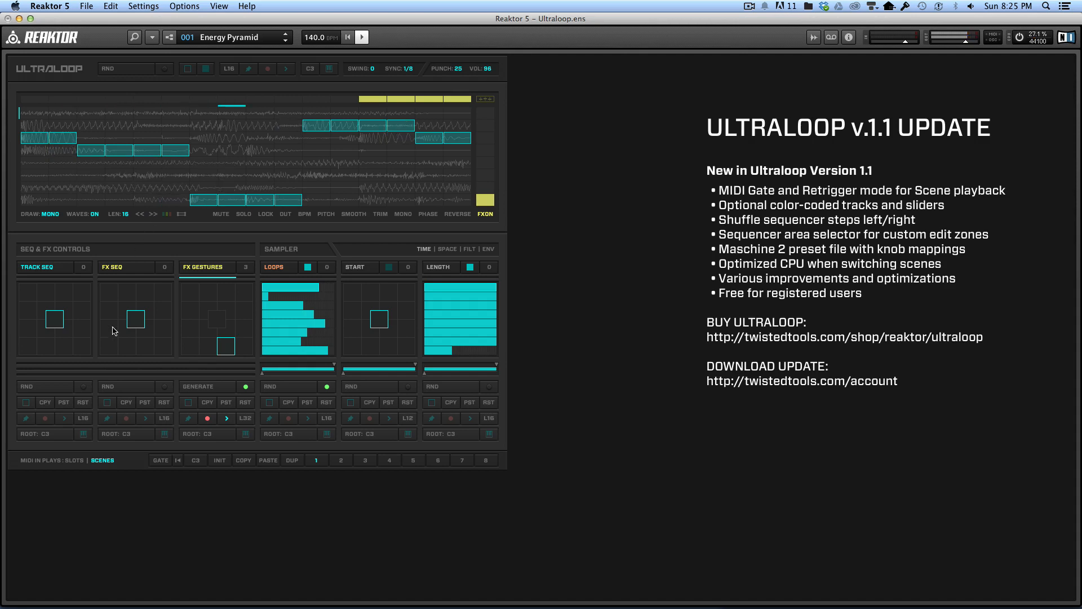
pyautogui.click(153, 214)
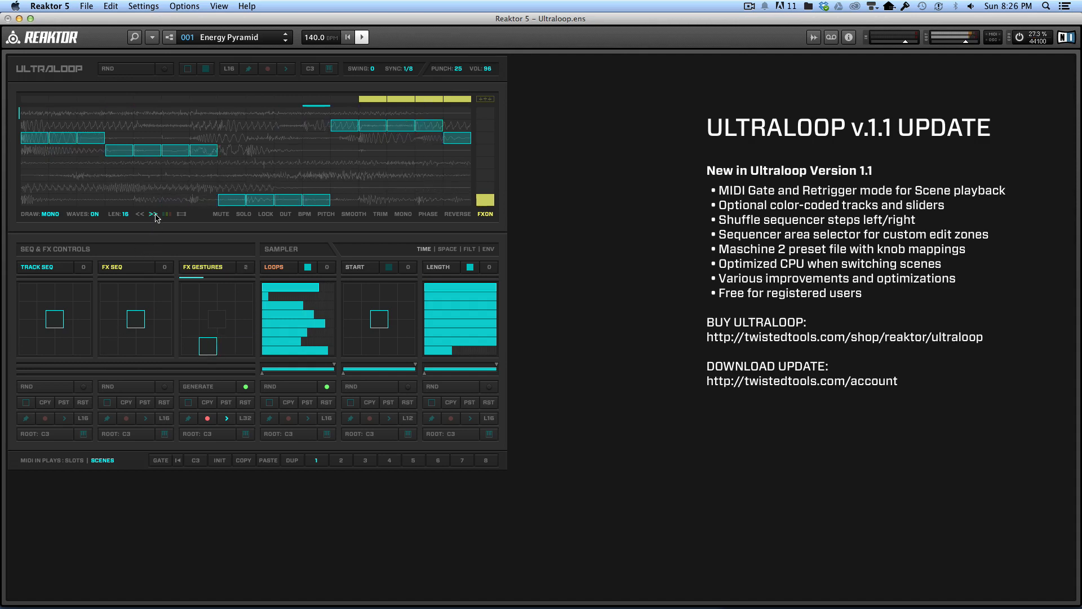
pyautogui.click(153, 214)
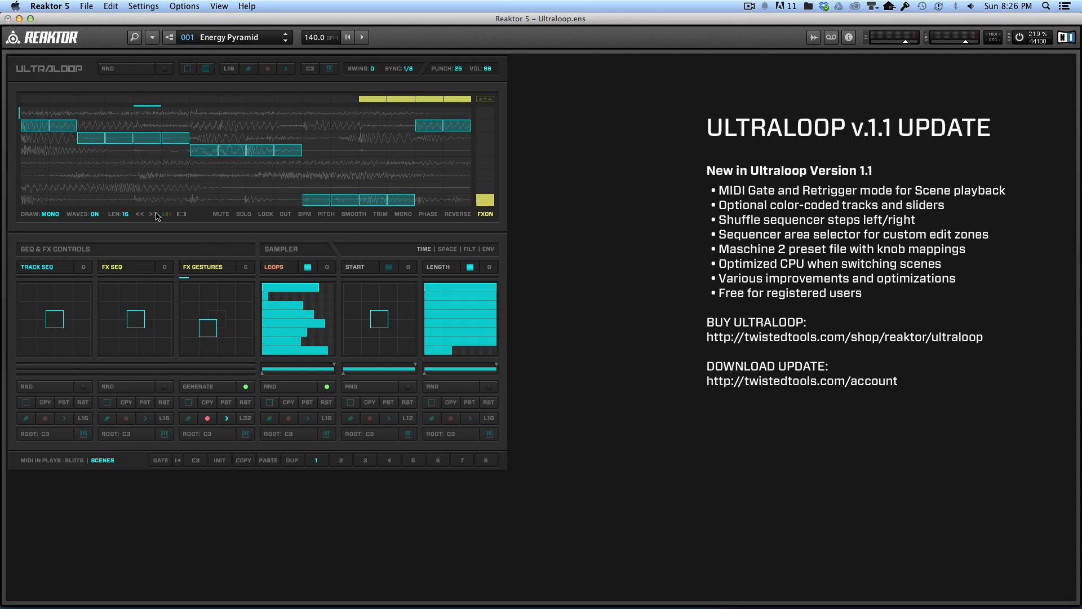
pyautogui.click(153, 213)
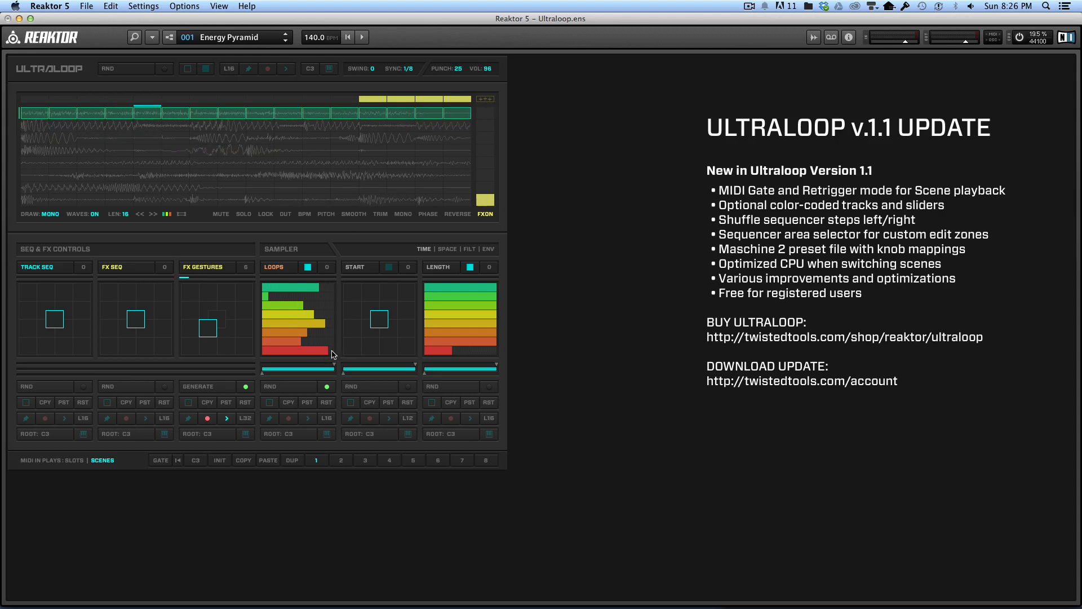
pyautogui.moveTo(305, 128)
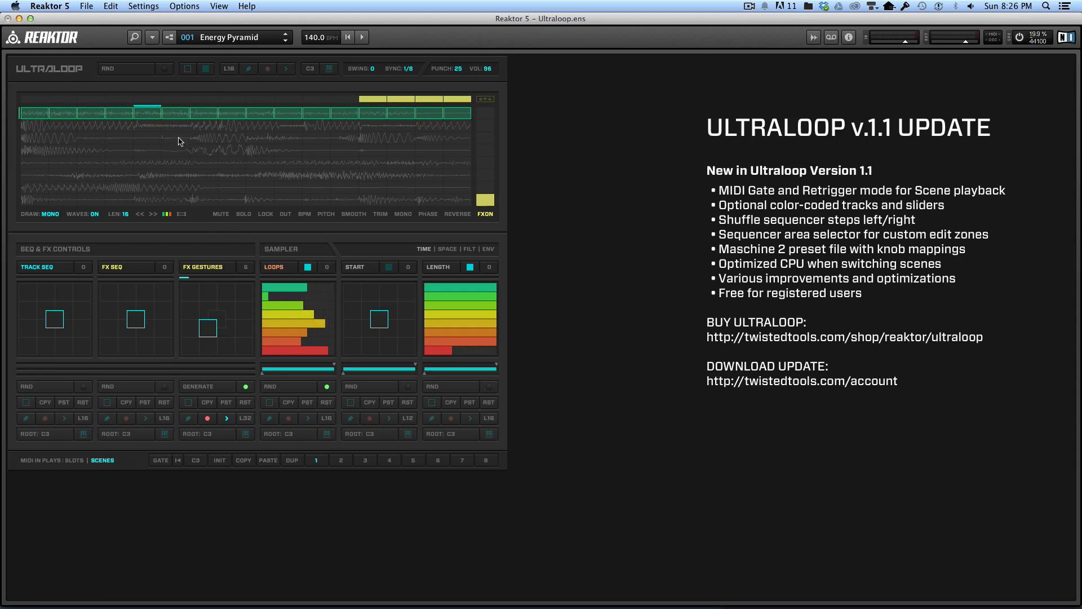
pyautogui.moveTo(319, 314)
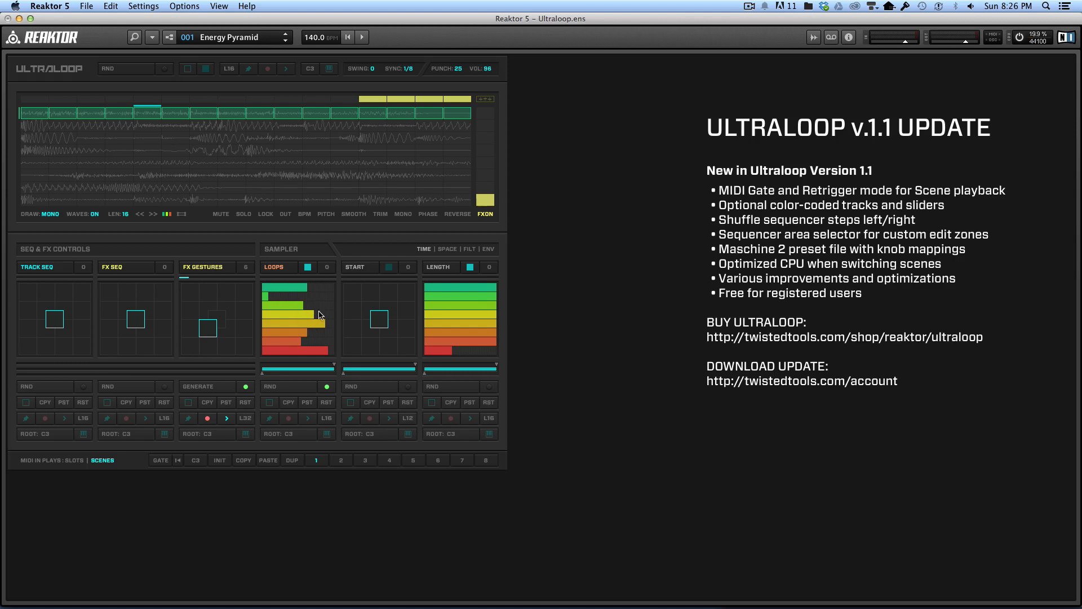
pyautogui.moveTo(268, 138)
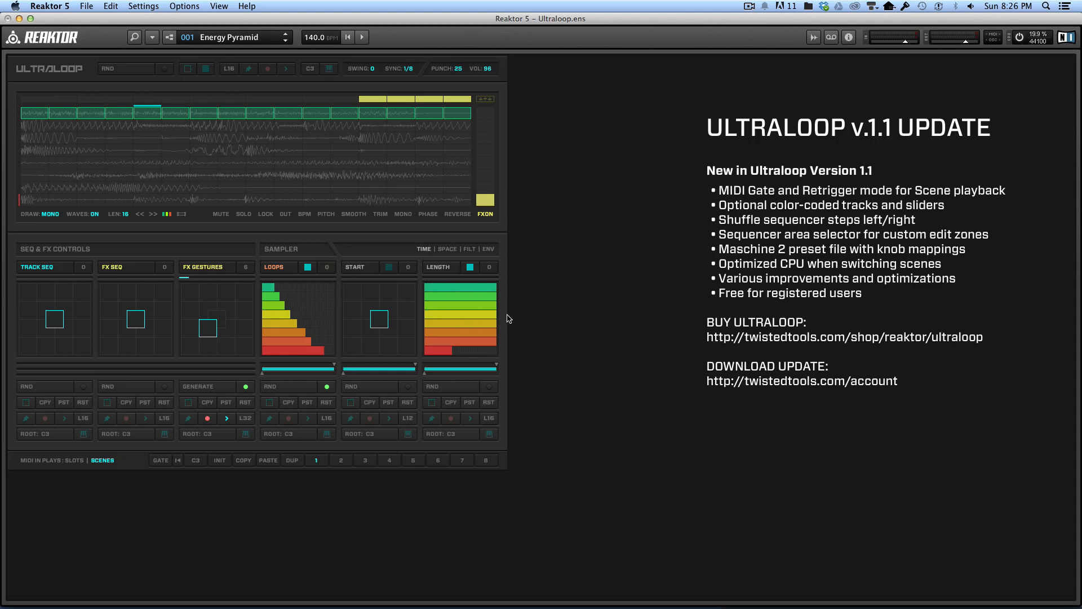
pyautogui.moveTo(209, 144)
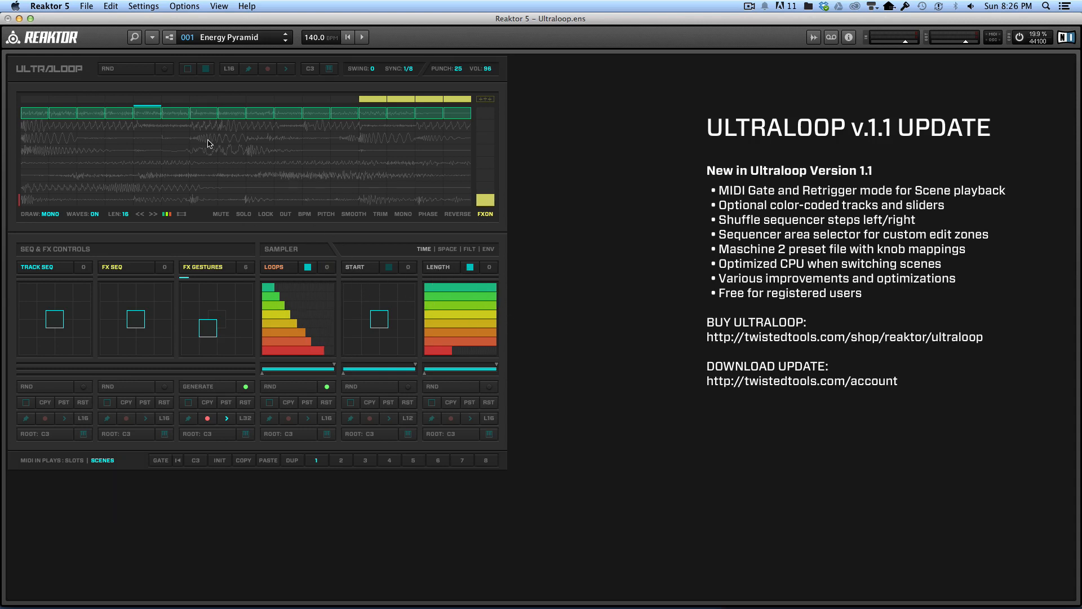
pyautogui.moveTo(303, 314)
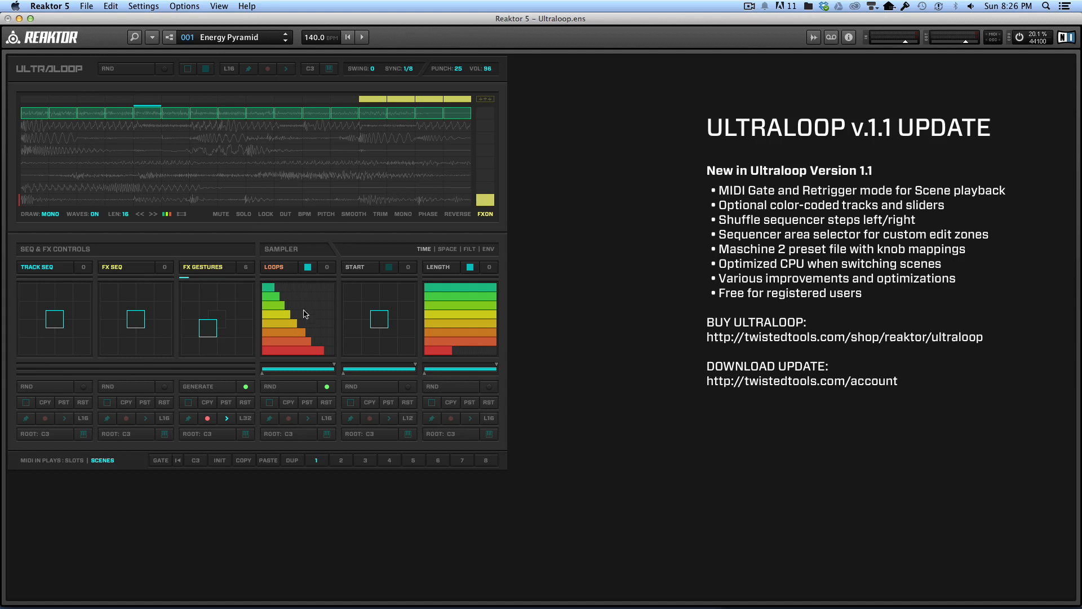
pyautogui.moveTo(287, 187)
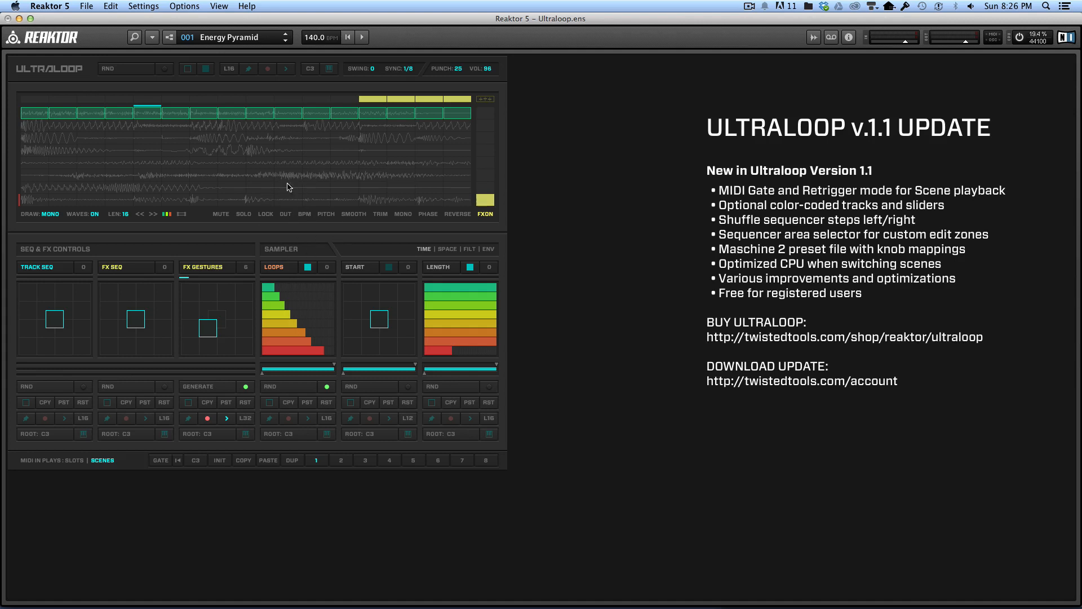
pyautogui.moveTo(188, 233)
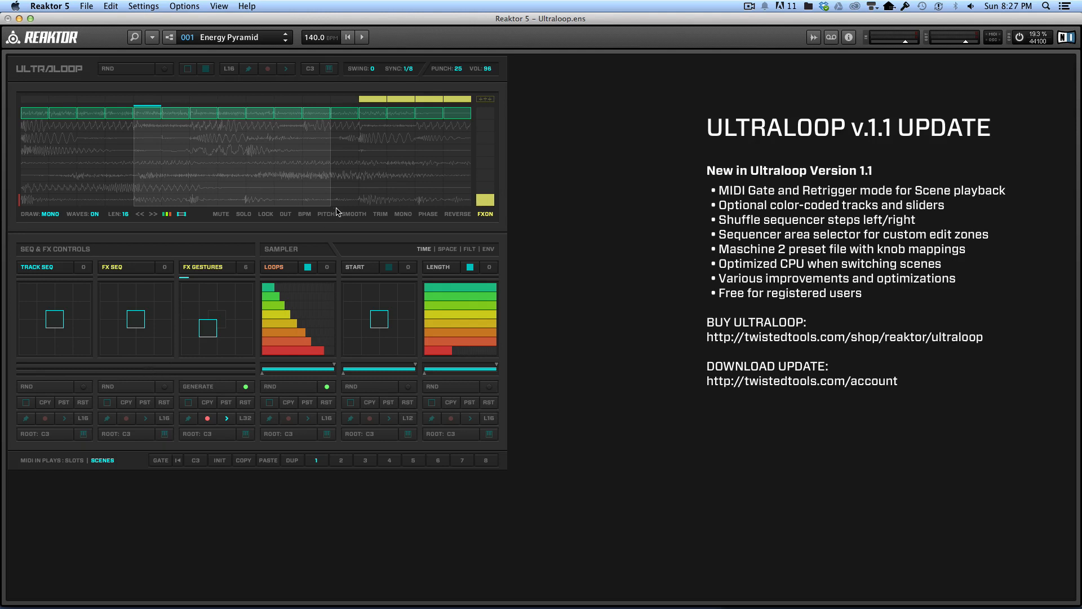
pyautogui.moveTo(358, 147)
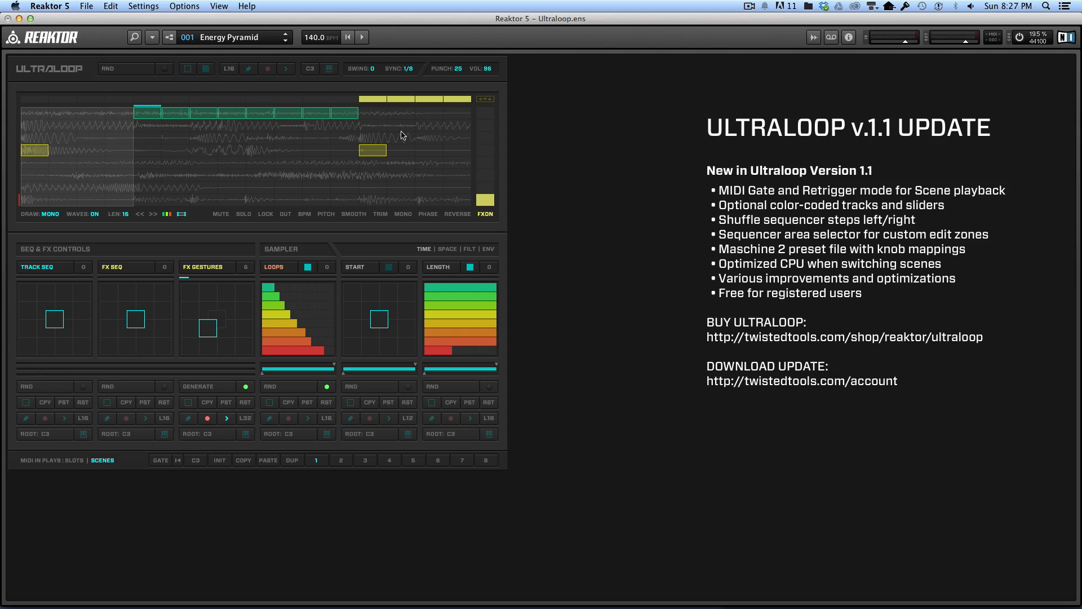
pyautogui.moveTo(430, 131)
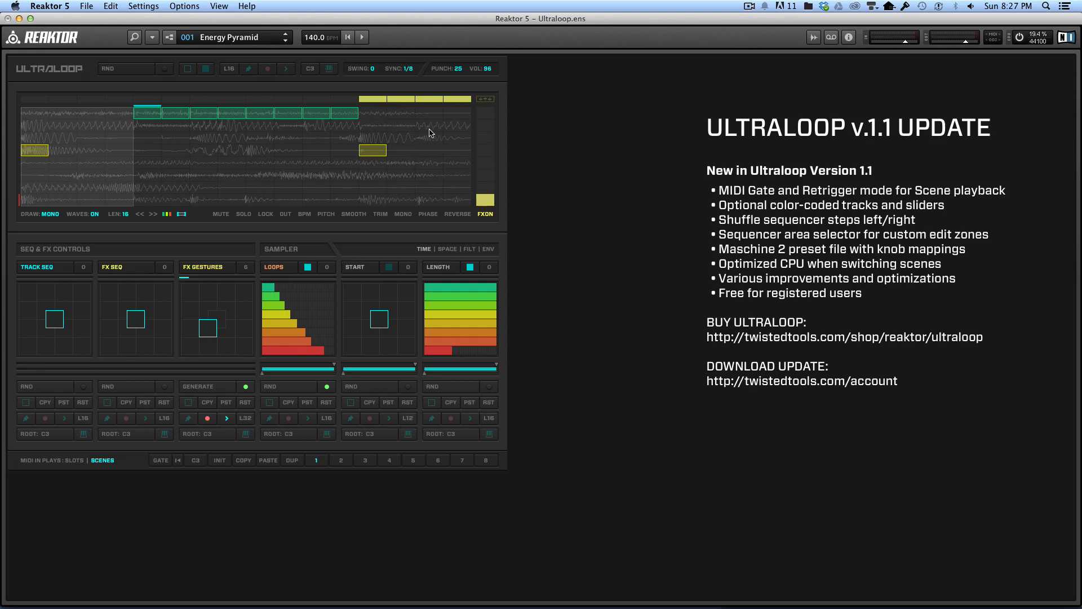
pyautogui.moveTo(406, 167)
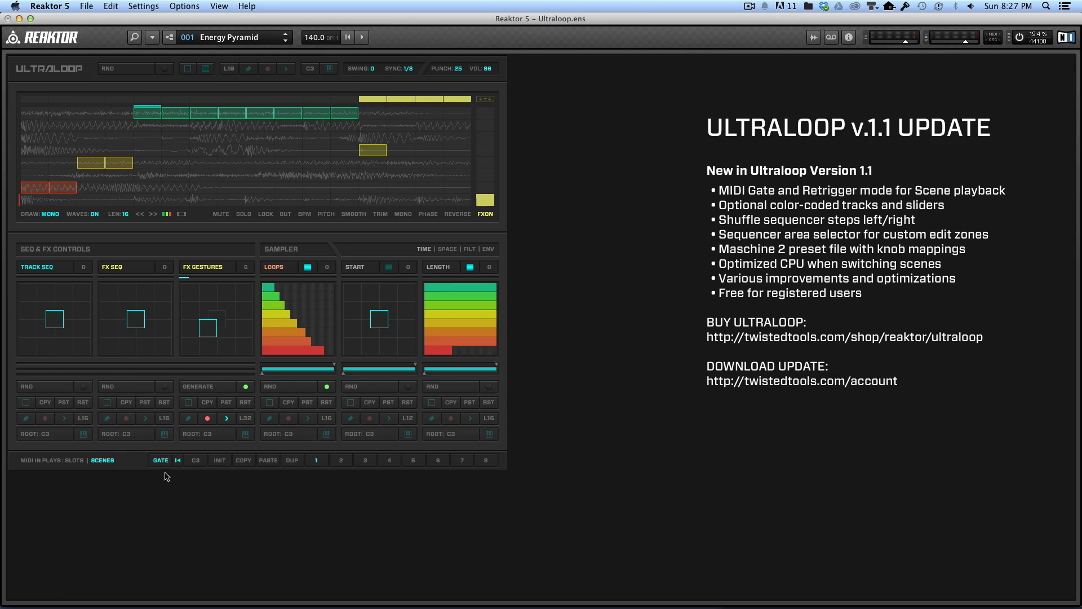
pyautogui.moveTo(164, 469)
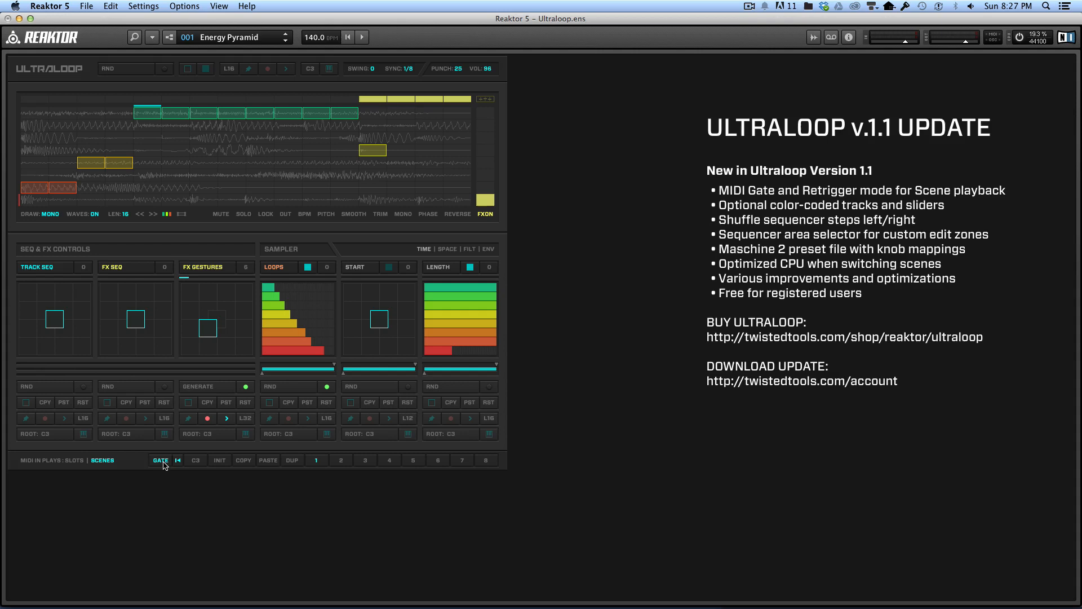
pyautogui.moveTo(364, 463)
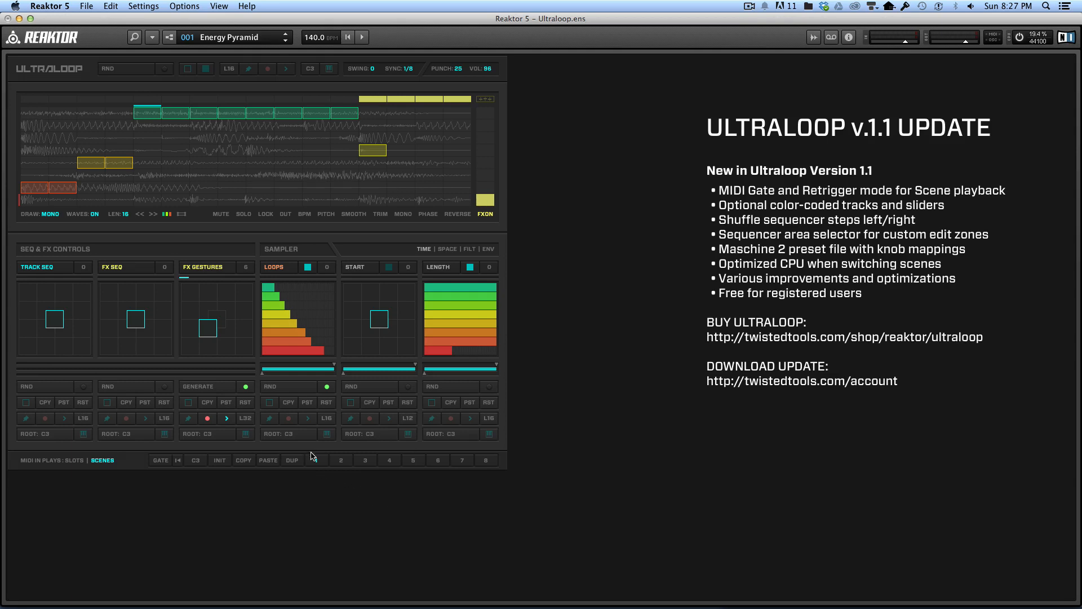
# - Toggle the retrigger and GATE modes in the Scenes bar while scenes play
pyautogui.click(315, 460)
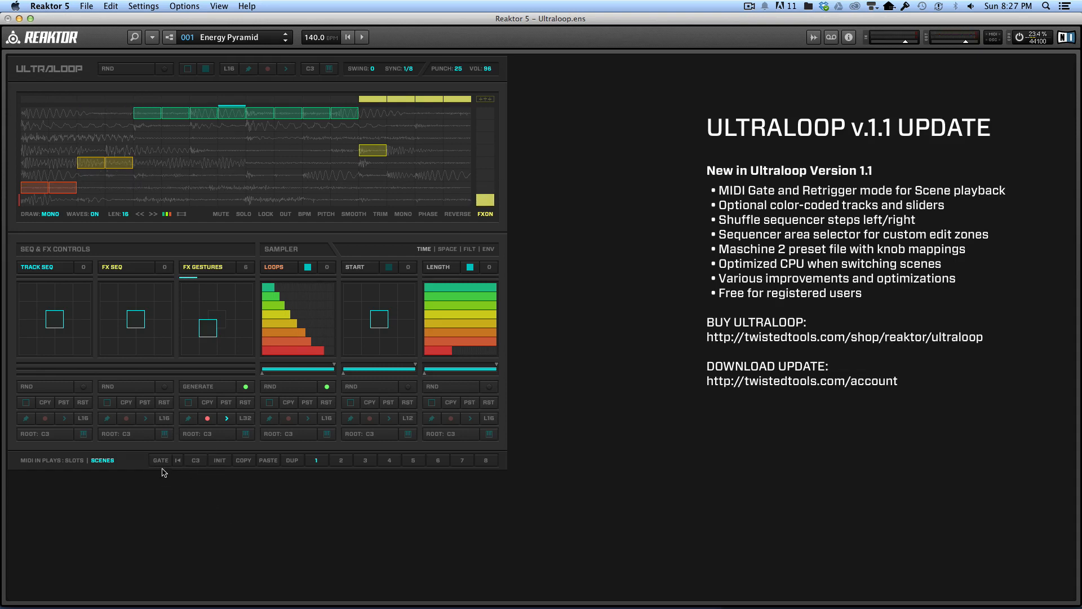
pyautogui.moveTo(154, 487)
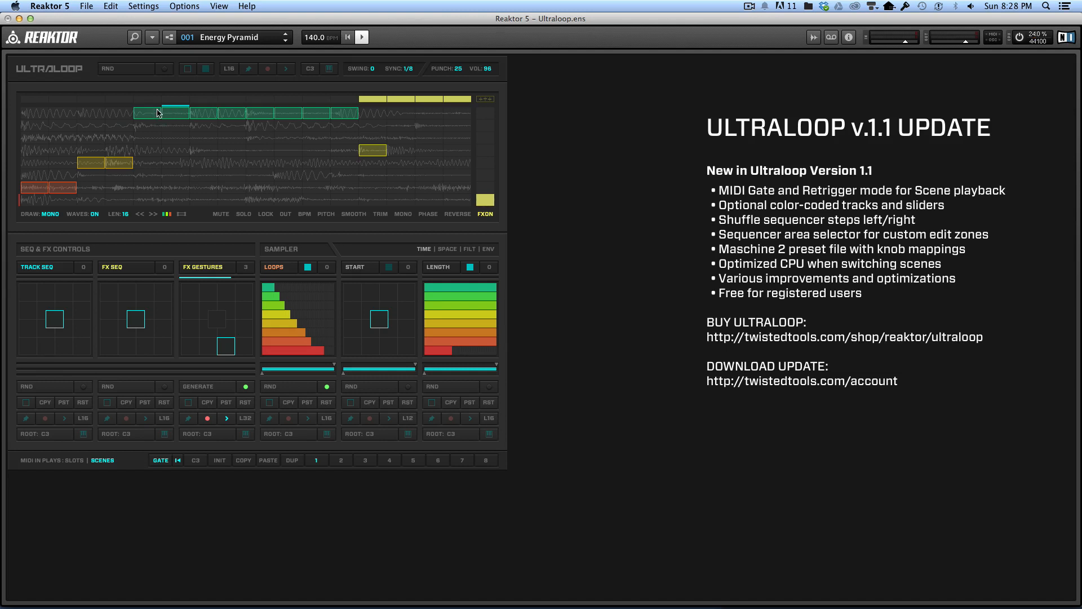
pyautogui.moveTo(115, 120)
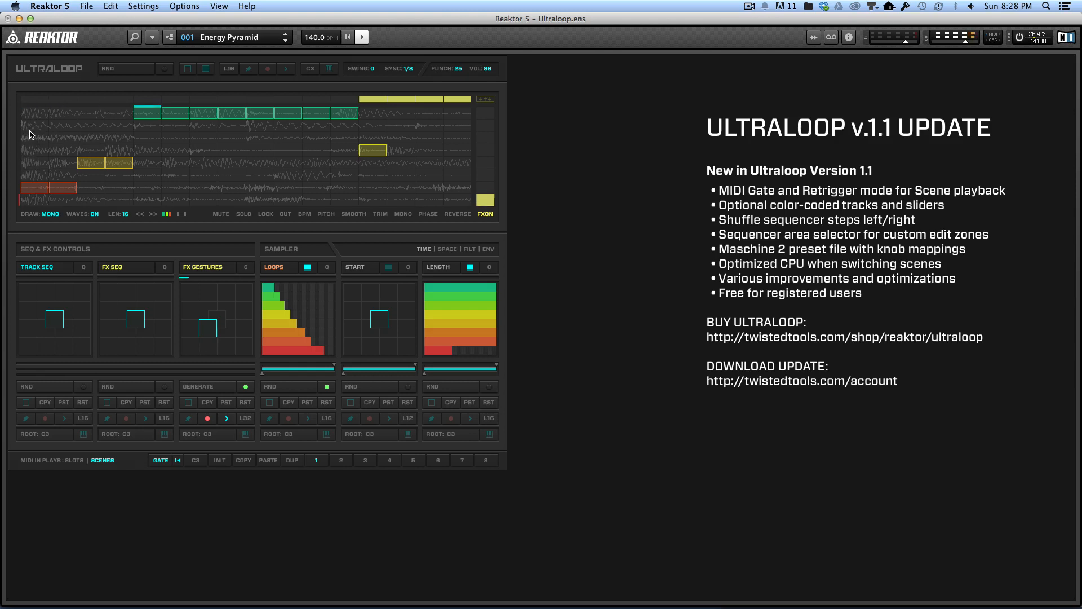
pyautogui.moveTo(103, 163)
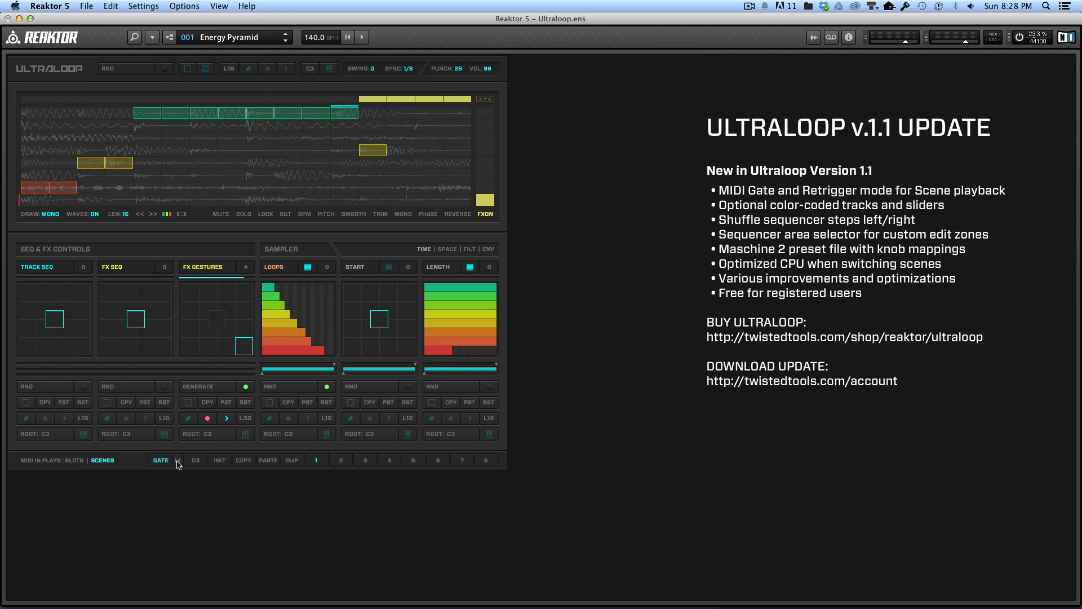
pyautogui.click(177, 460)
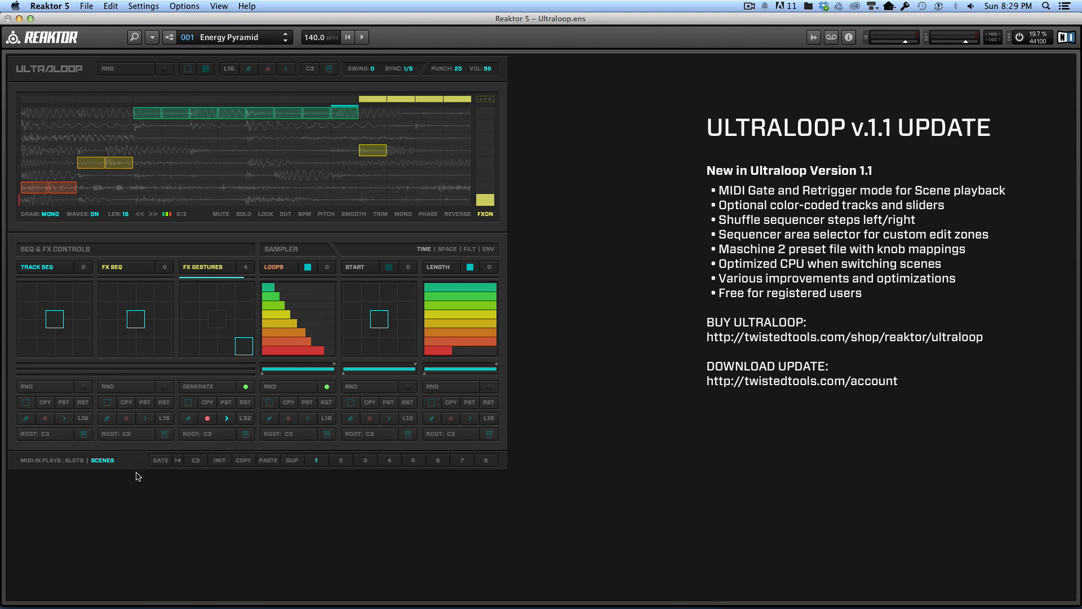
pyautogui.moveTo(118, 432)
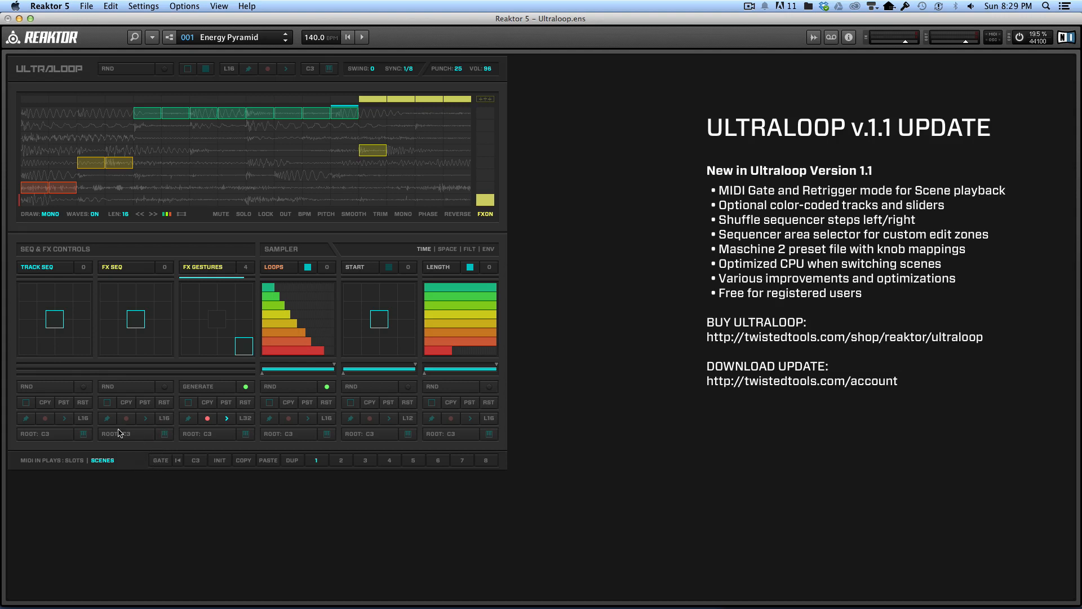
# - Show the GateMode control's Properties and its Info description in the sidebar
pyautogui.rightClick(160, 460)
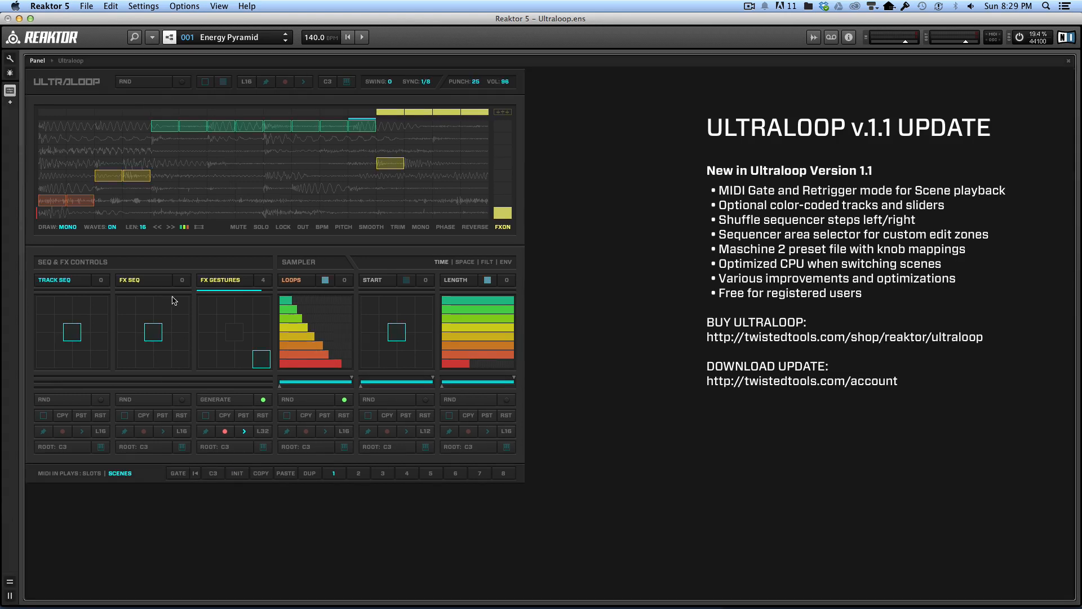
pyautogui.rightClick(178, 472)
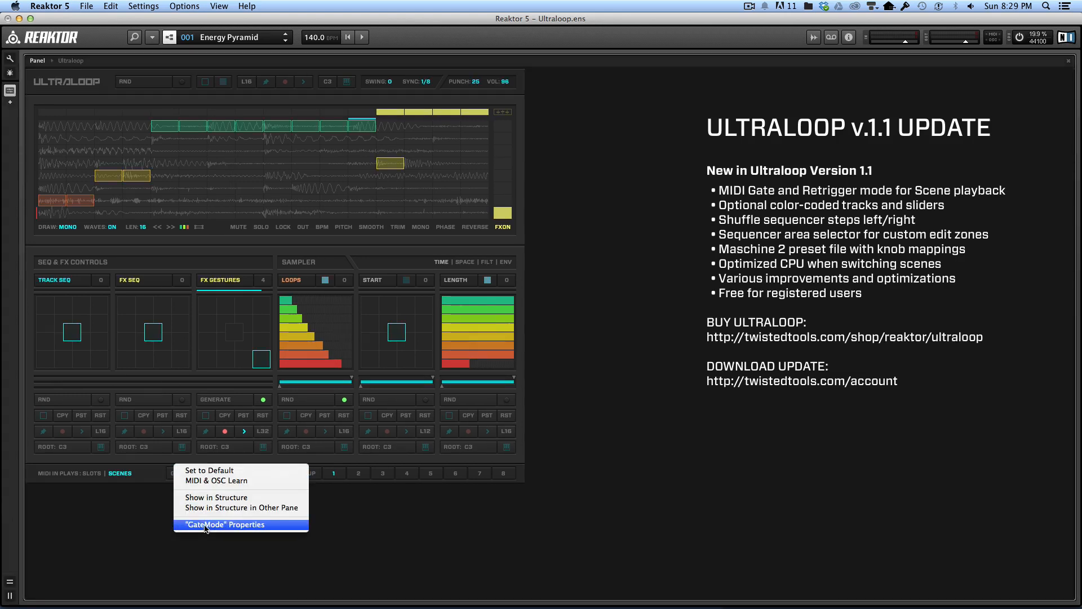
pyautogui.click(241, 524)
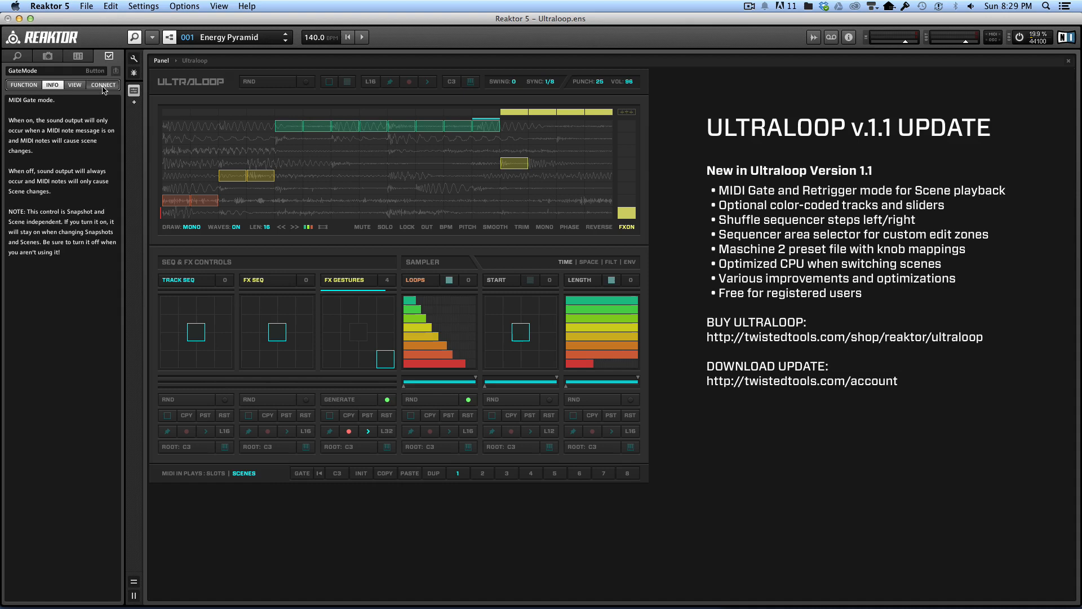
pyautogui.click(23, 84)
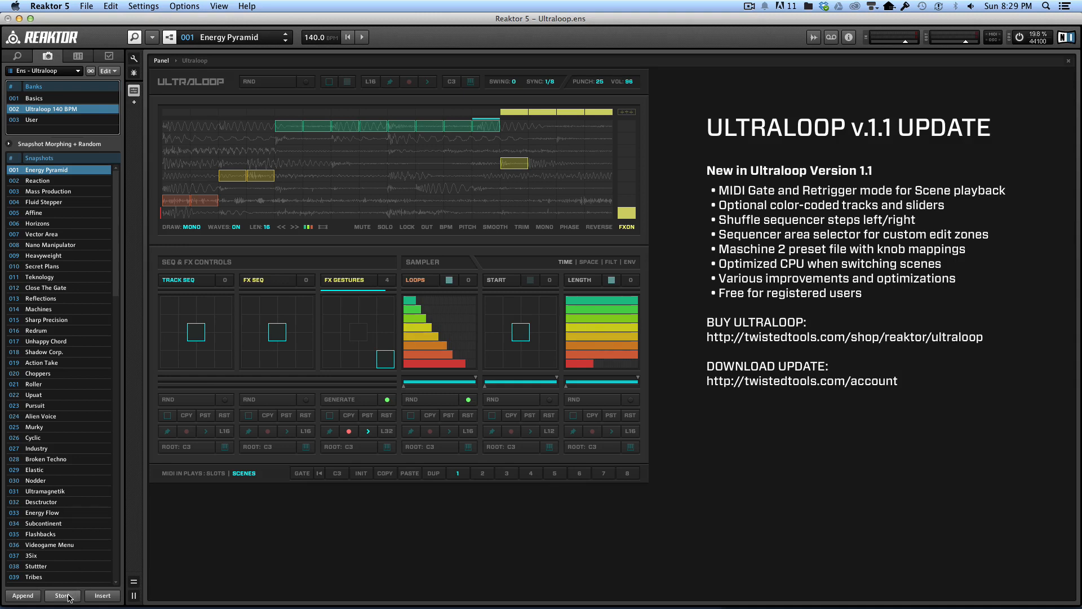
pyautogui.moveTo(134, 36)
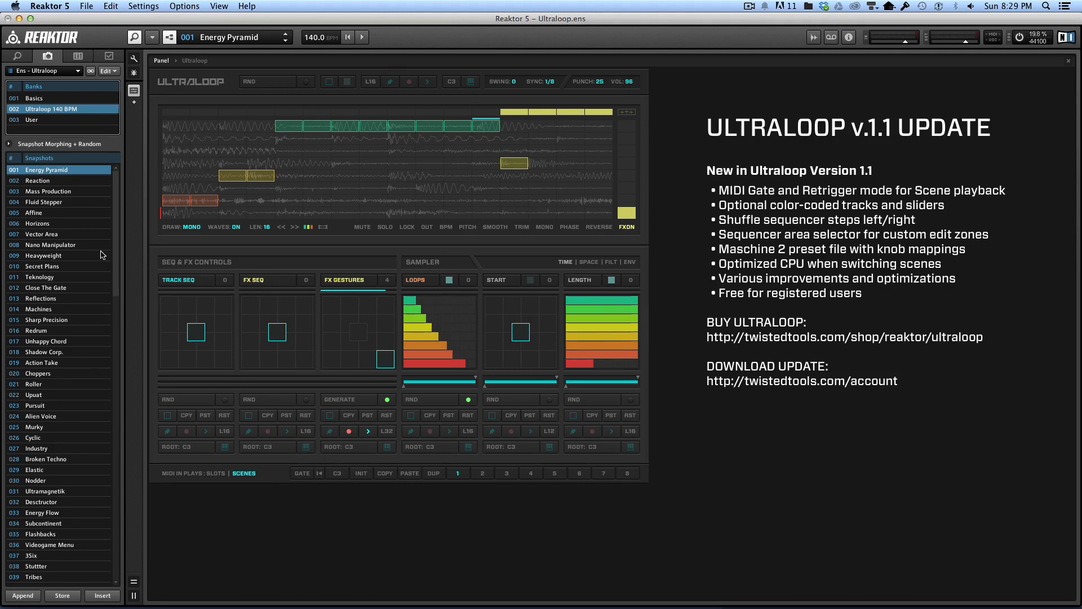
pyautogui.moveTo(164, 271)
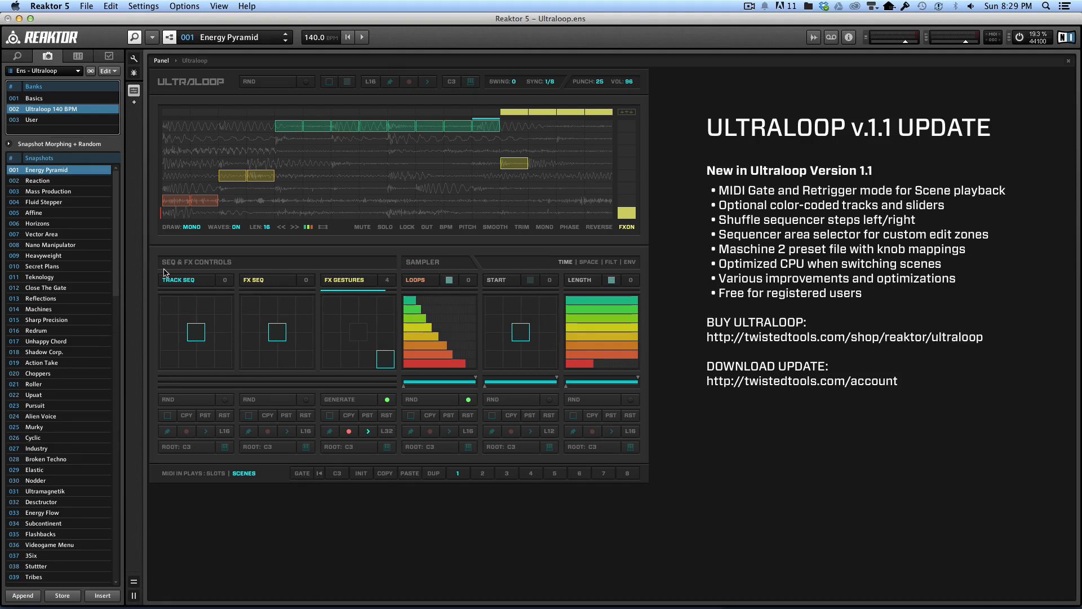
pyautogui.moveTo(306, 380)
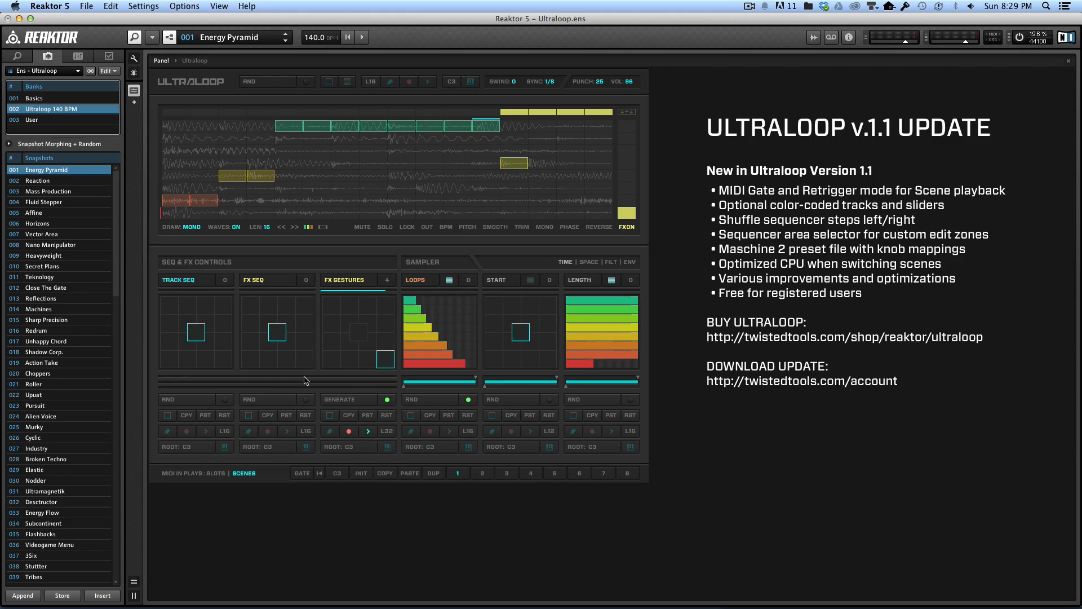